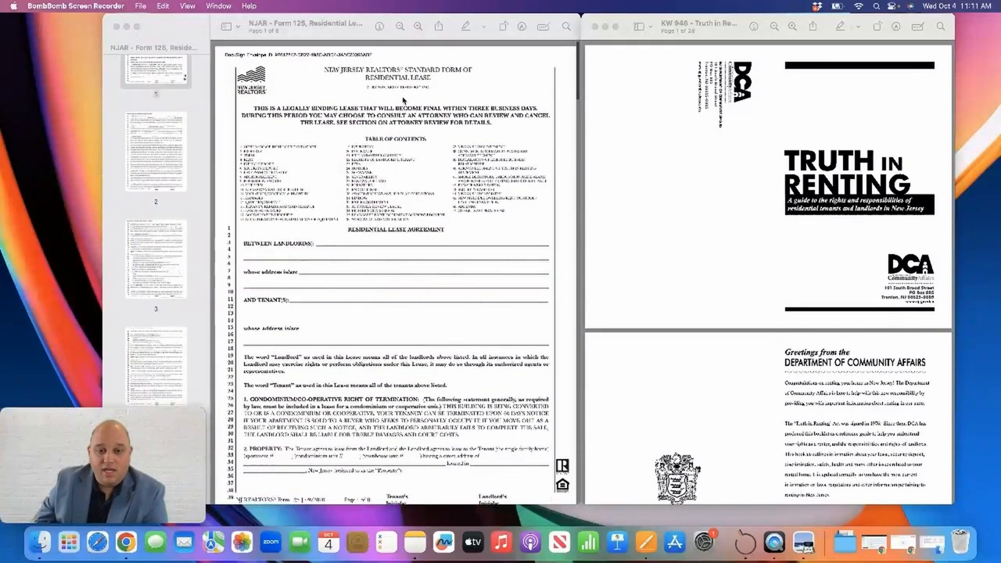
{"action": "mouse_move", "coordinate": [436, 82]}
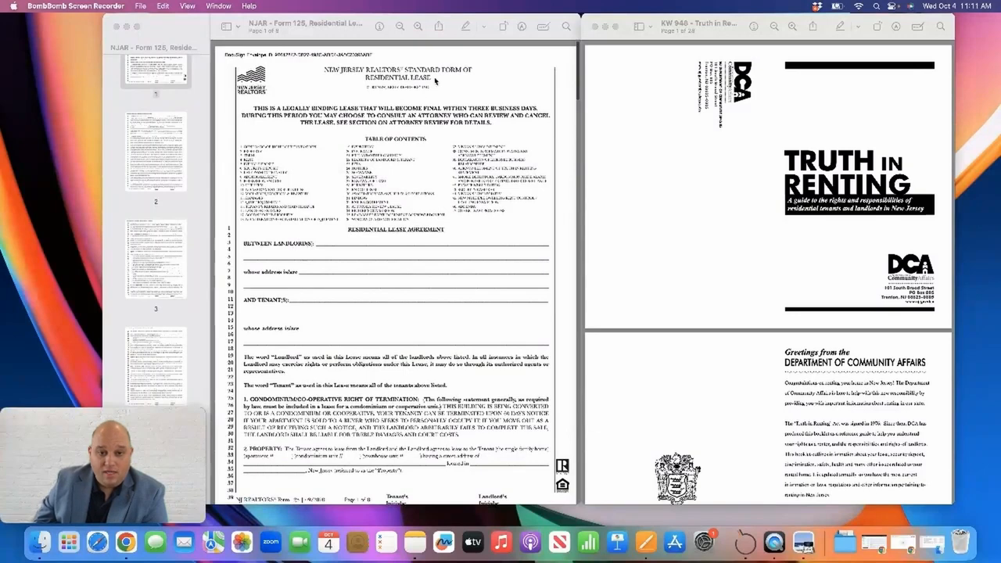
{"action": "mouse_move", "coordinate": [193, 264]}
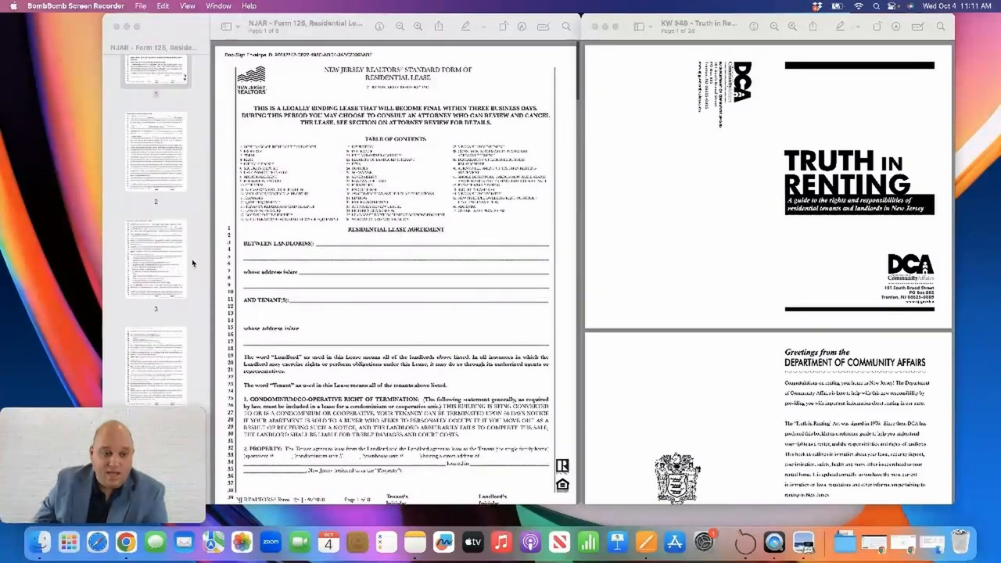
{"action": "scroll", "scroll_direction": "down", "scroll_amount": 3}
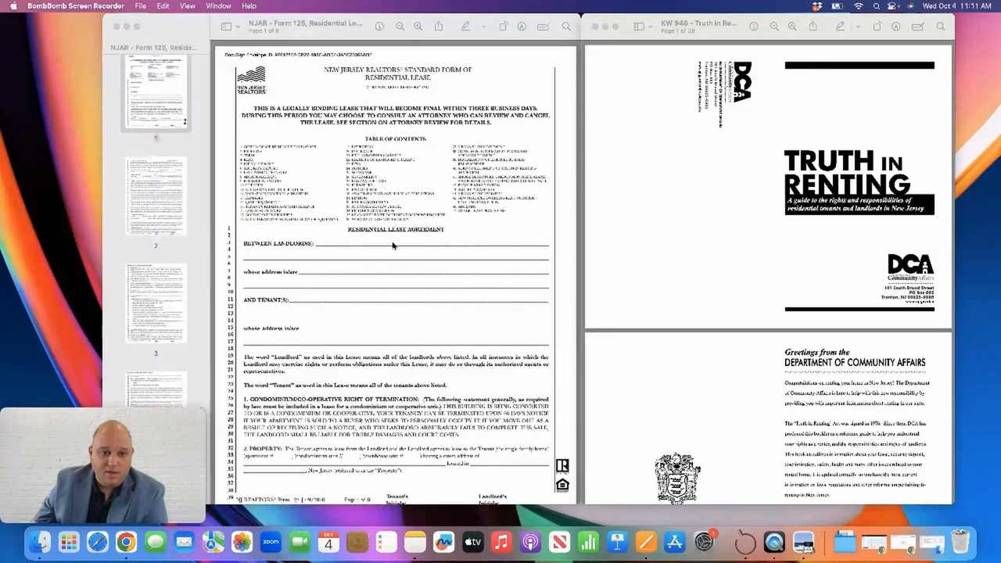
{"action": "mouse_move", "coordinate": [390, 268]}
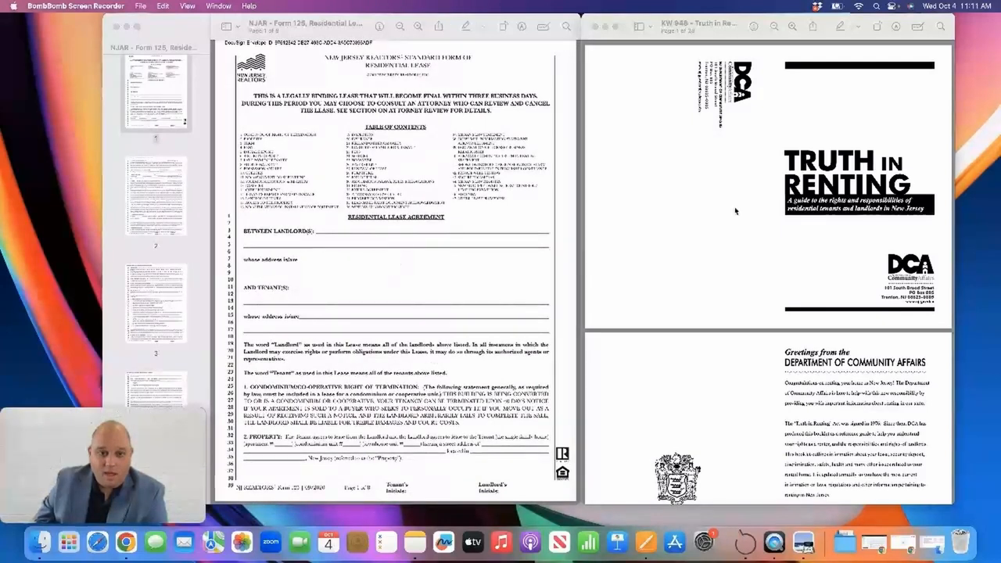
{"action": "mouse_move", "coordinate": [823, 117]}
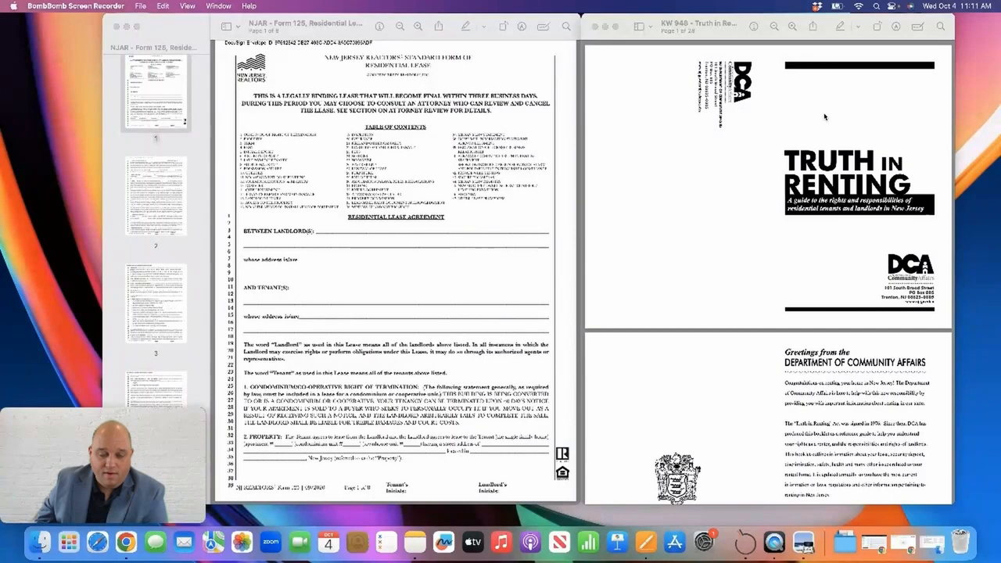
{"action": "mouse_move", "coordinate": [408, 162]}
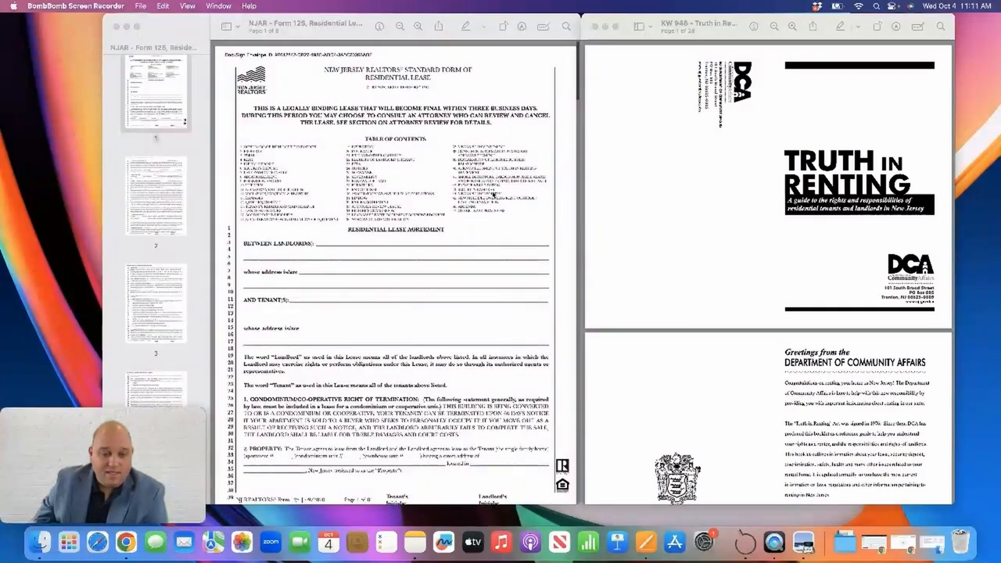
{"action": "scroll", "scroll_direction": "down", "scroll_amount": 3}
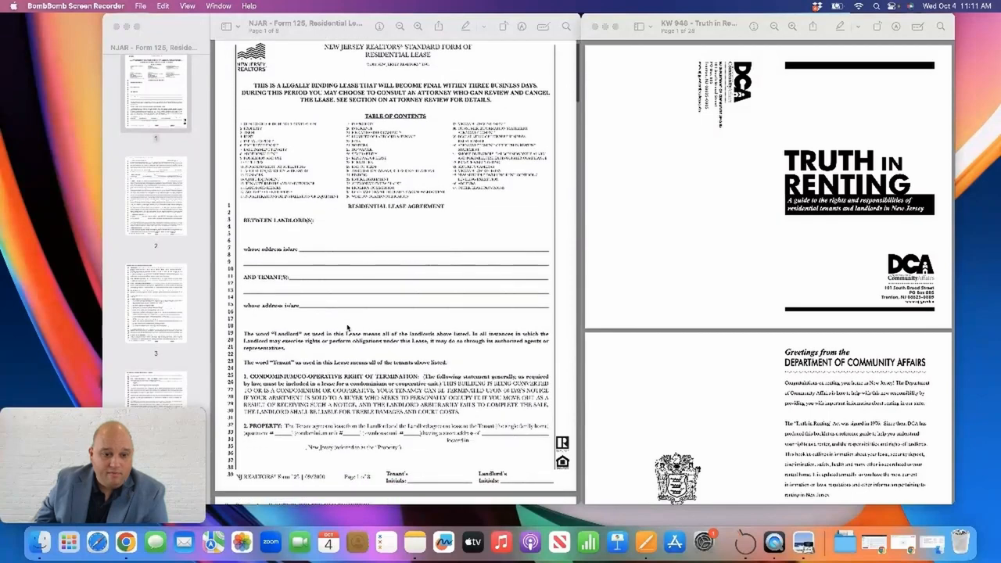
{"action": "scroll", "scroll_direction": "down", "scroll_amount": 3}
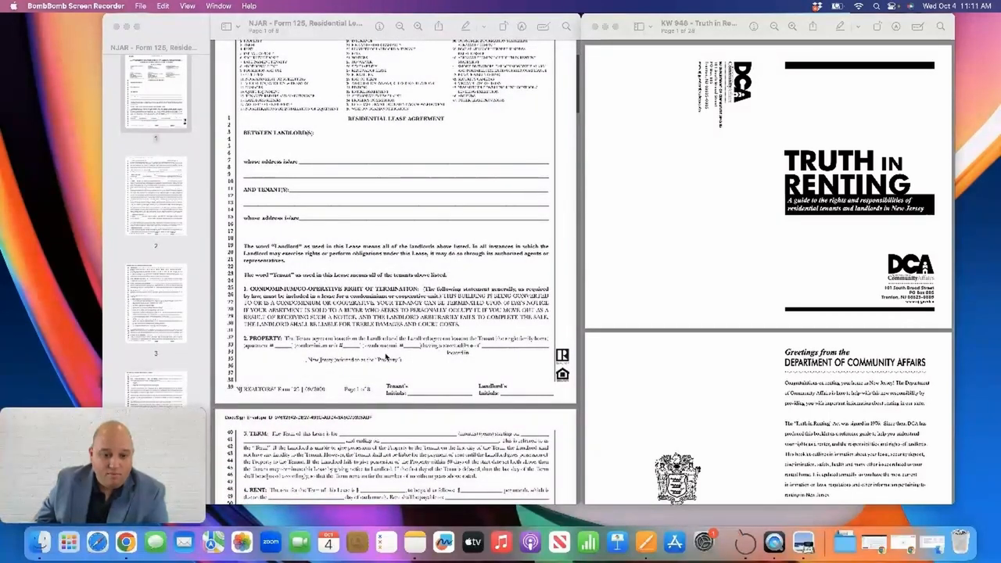
{"action": "scroll", "scroll_direction": "down", "scroll_amount": 3}
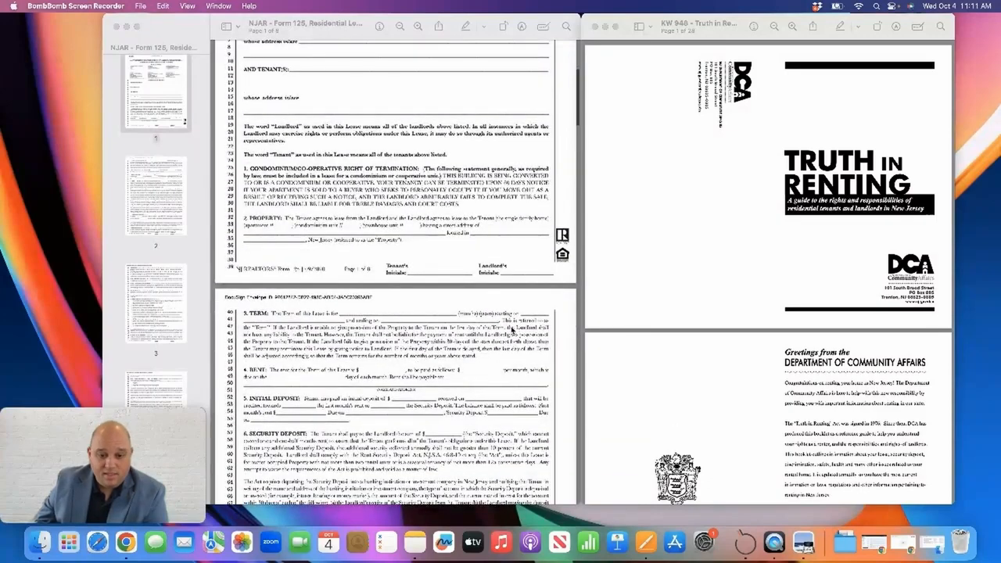
{"action": "scroll", "scroll_direction": "down", "scroll_amount": 3}
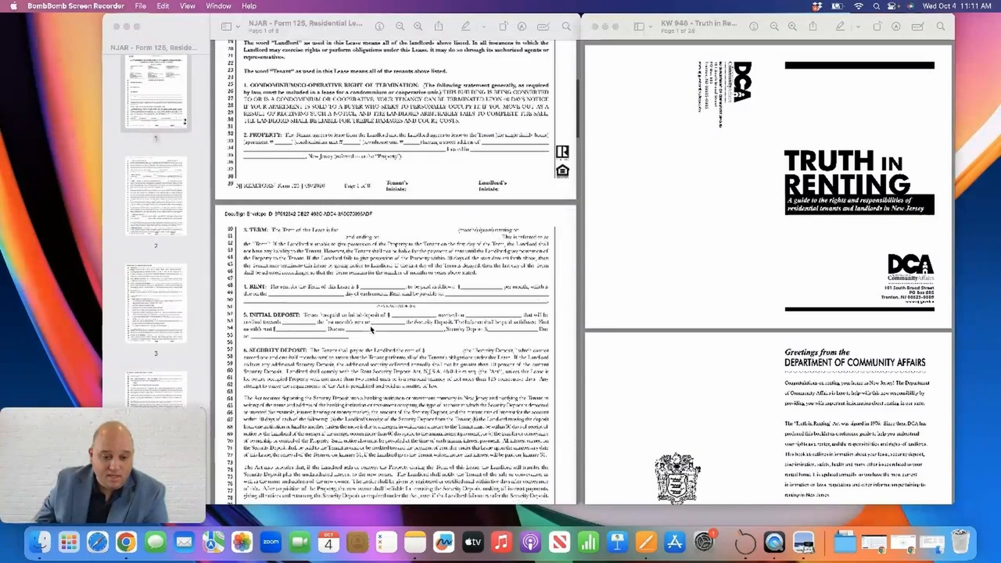
{"action": "scroll", "scroll_direction": "down", "scroll_amount": 3}
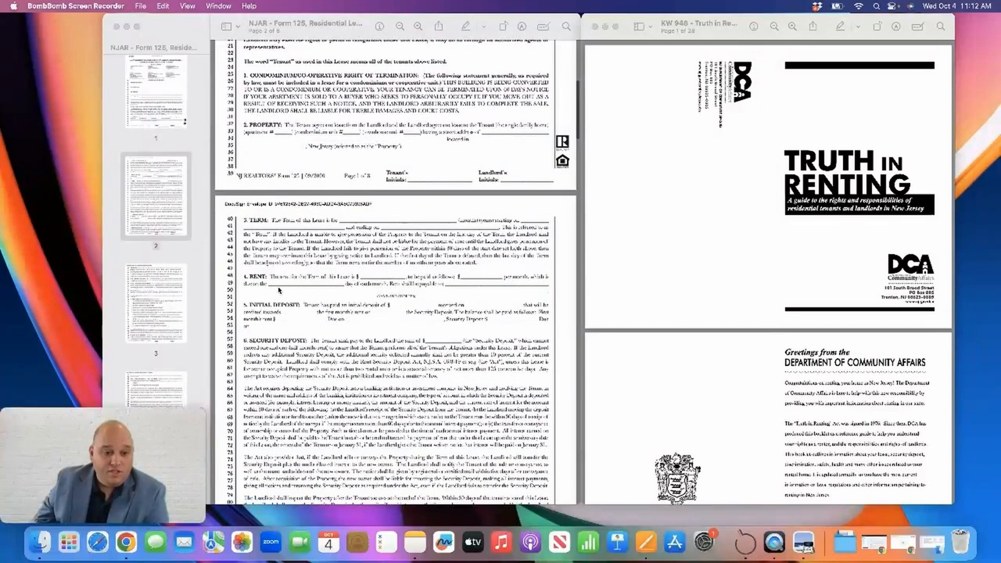
{"action": "mouse_move", "coordinate": [398, 292]}
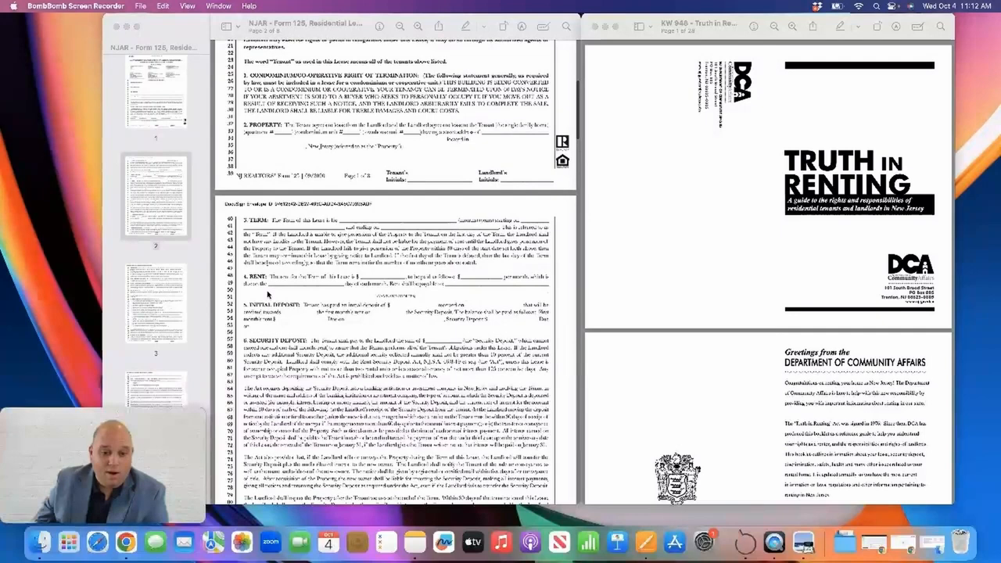
{"action": "mouse_move", "coordinate": [430, 290]}
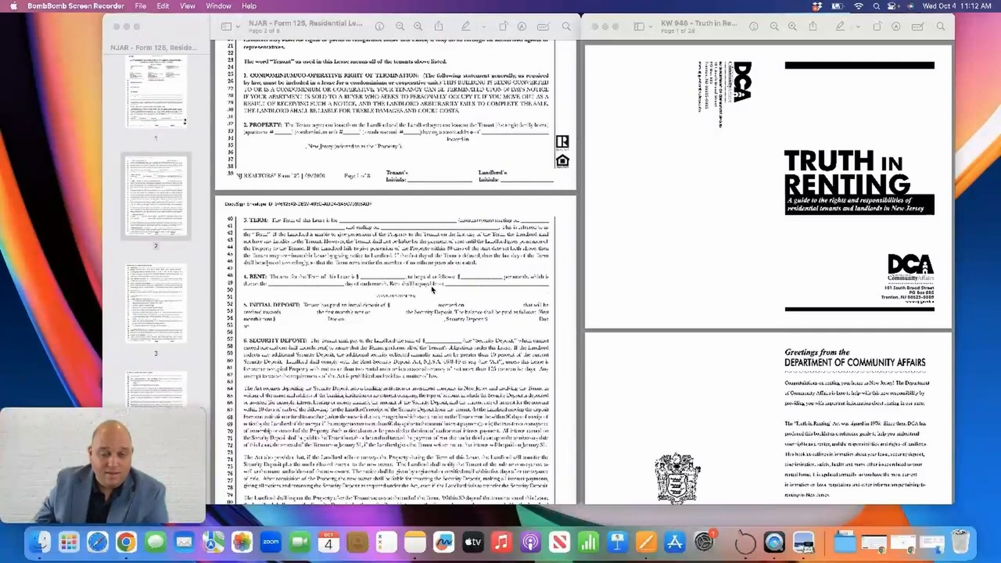
{"action": "mouse_move", "coordinate": [383, 287]}
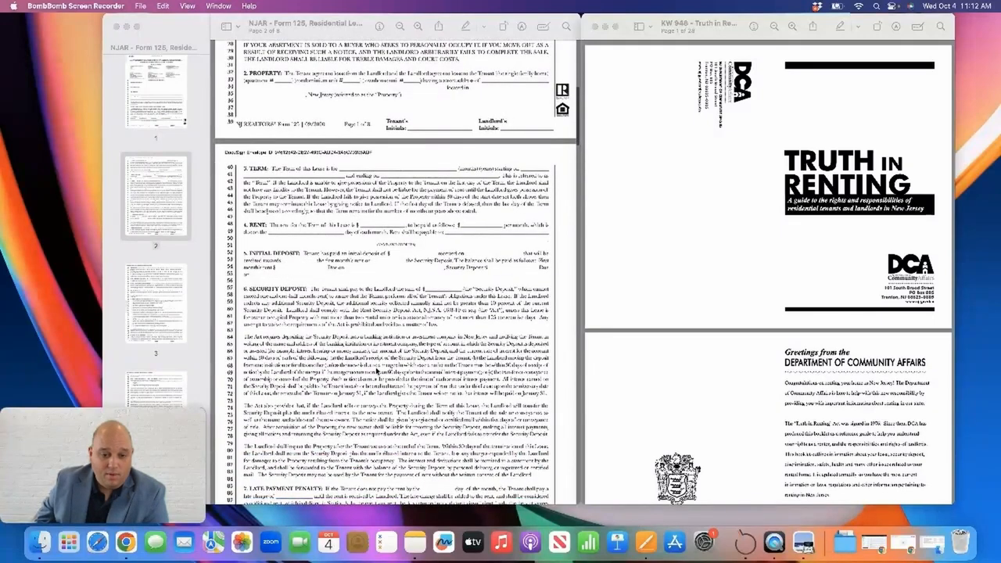
{"action": "scroll", "scroll_direction": "down", "scroll_amount": 3}
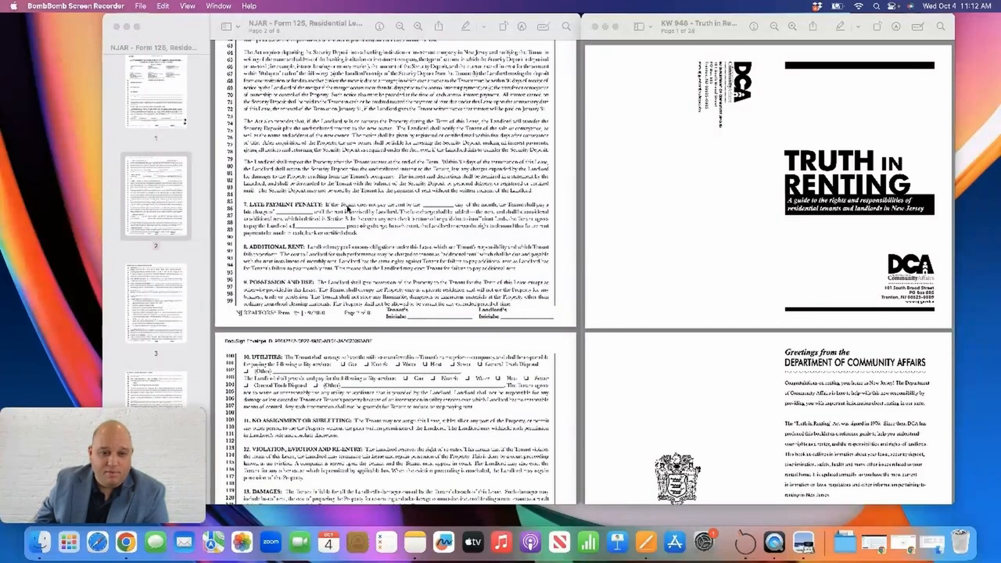
{"action": "mouse_move", "coordinate": [424, 206]}
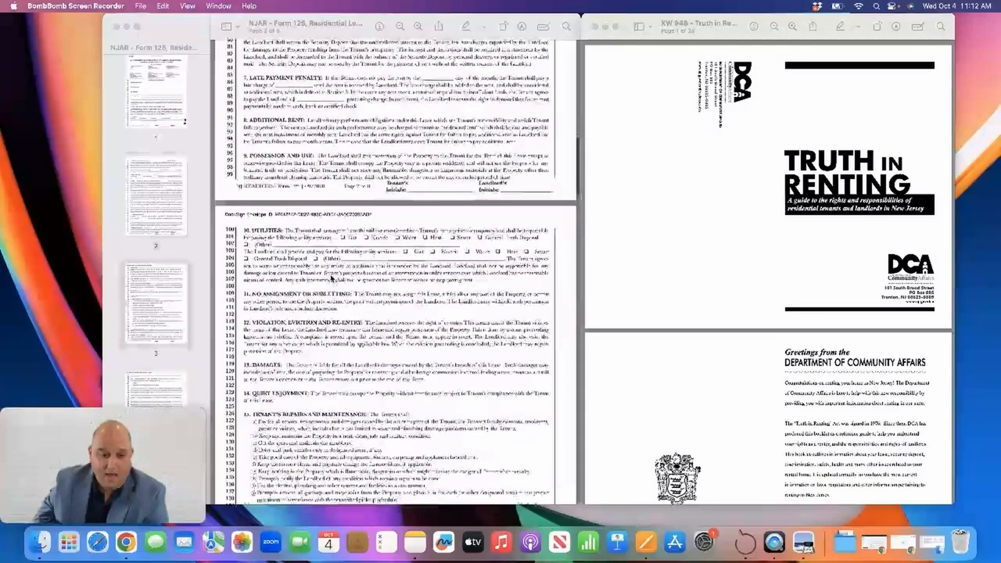
{"action": "scroll", "scroll_direction": "down", "scroll_amount": 3}
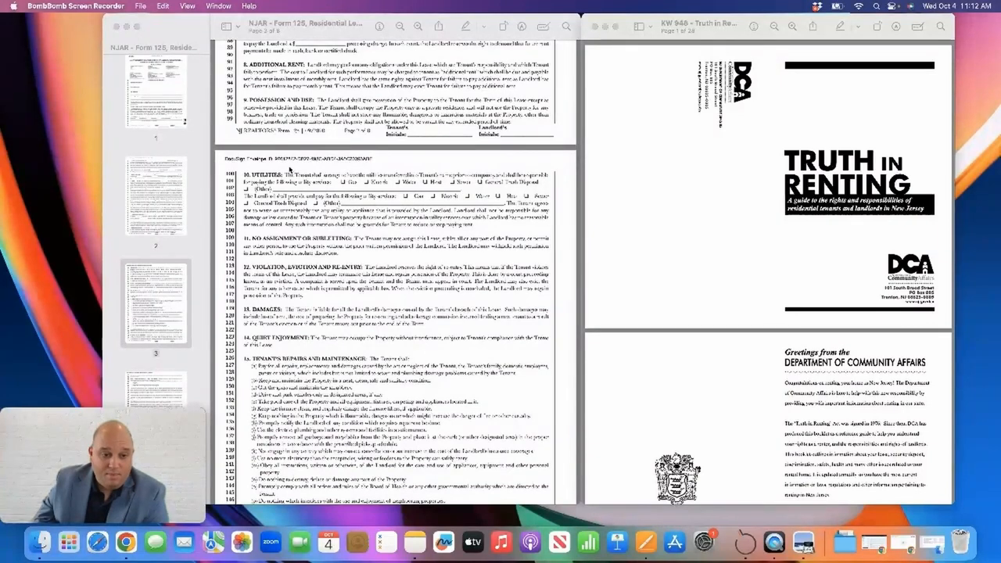
{"action": "scroll", "scroll_direction": "down", "scroll_amount": 3}
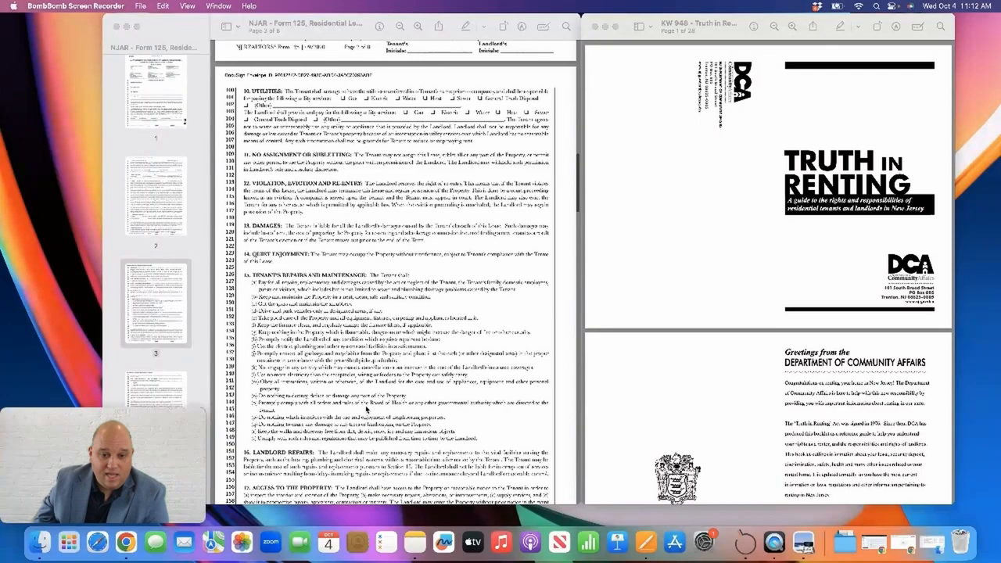
{"action": "scroll", "scroll_direction": "down", "scroll_amount": 3}
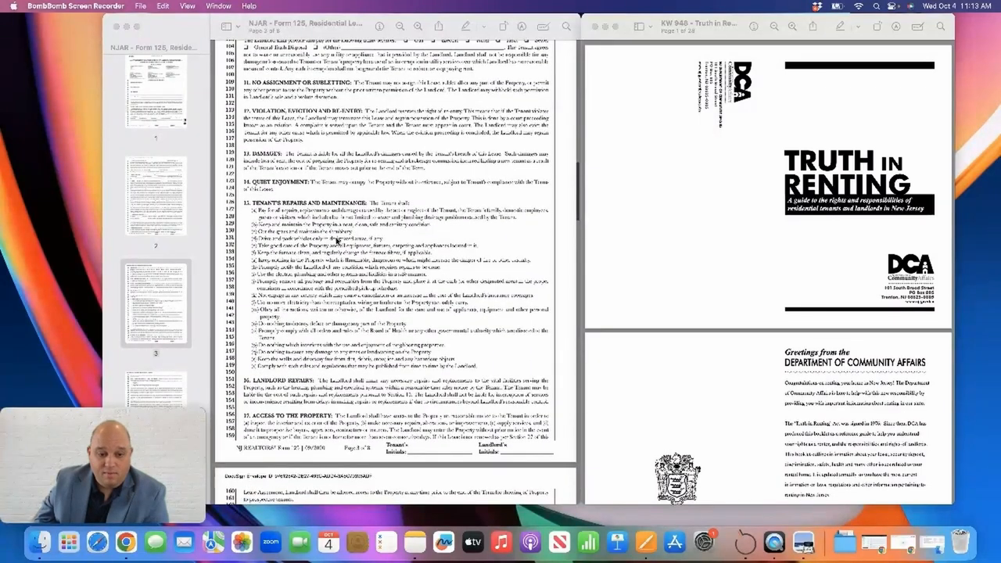
{"action": "scroll", "scroll_direction": "down", "scroll_amount": 3}
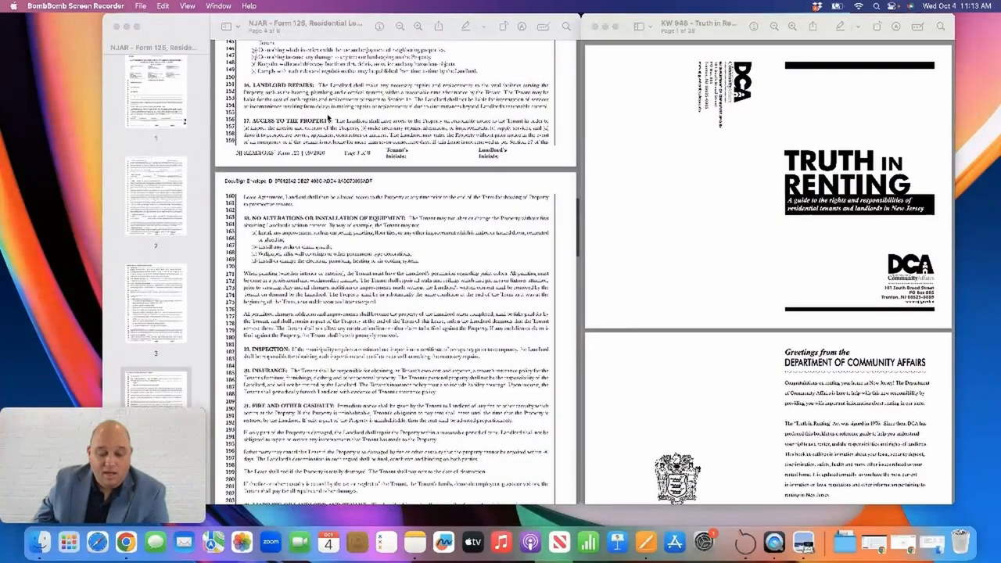
{"action": "scroll", "scroll_direction": "down", "scroll_amount": 3}
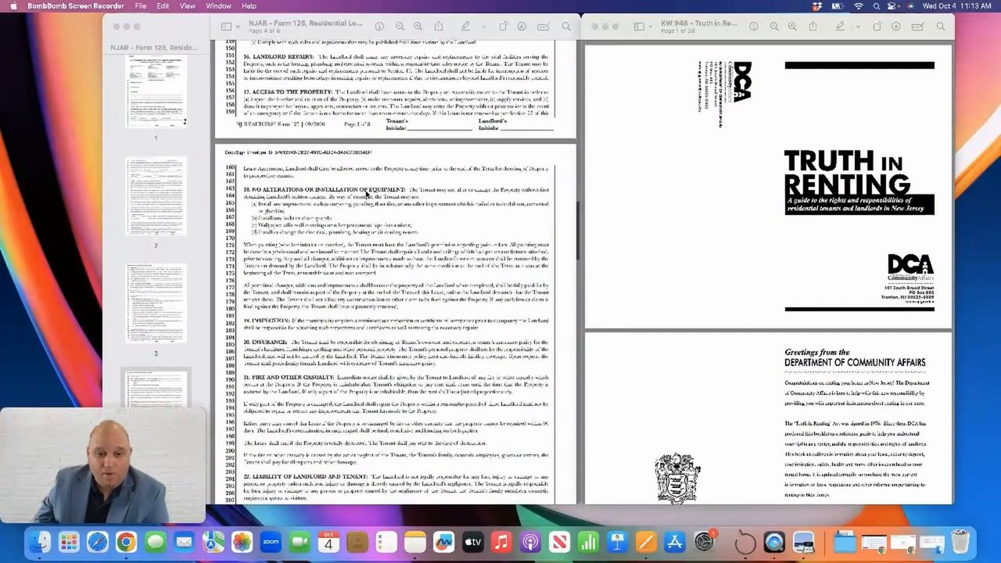
{"action": "scroll", "scroll_direction": "down", "scroll_amount": 3}
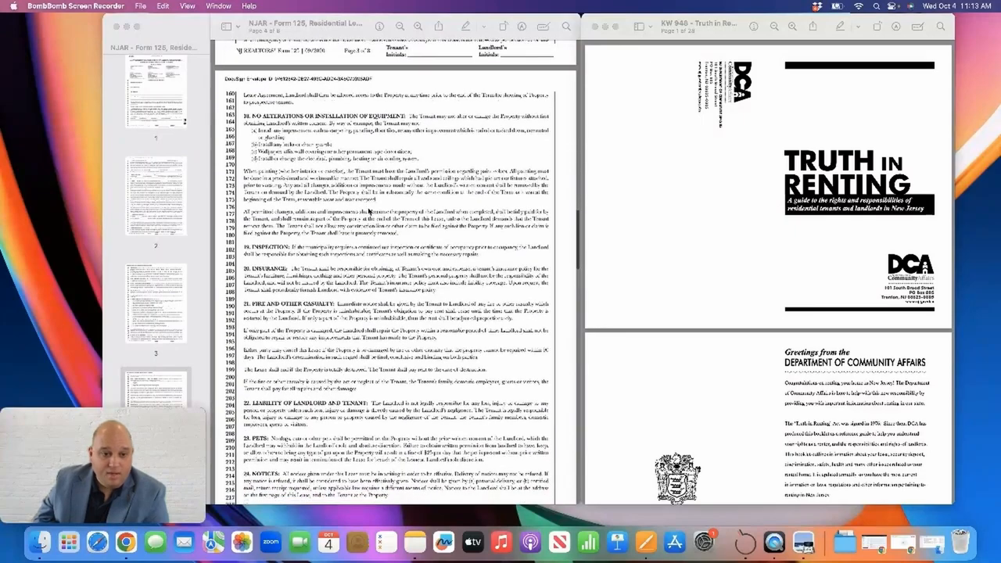
{"action": "scroll", "scroll_direction": "down", "scroll_amount": 3}
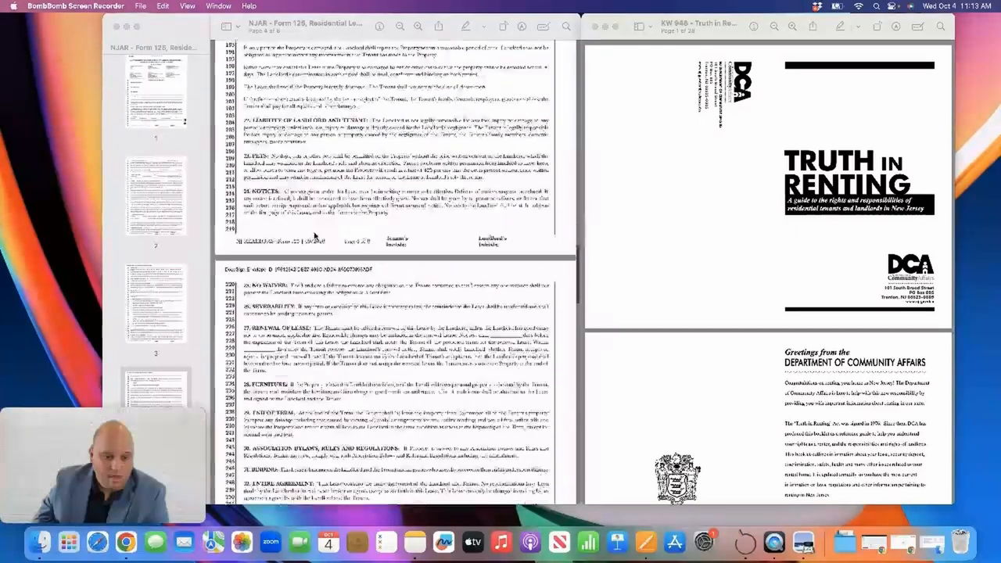
{"action": "scroll", "scroll_direction": "down", "scroll_amount": 3}
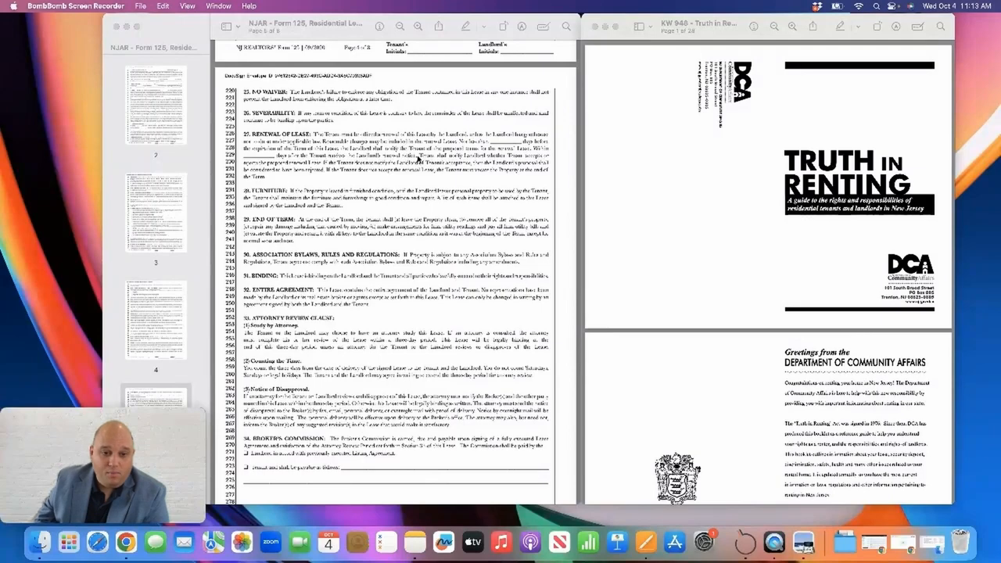
{"action": "mouse_move", "coordinate": [397, 240]}
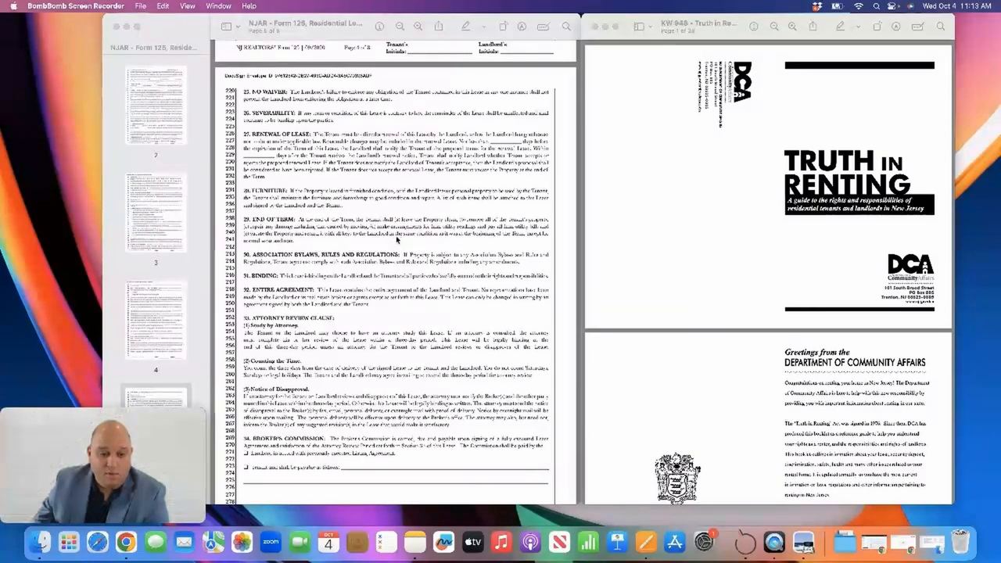
{"action": "scroll", "scroll_direction": "down", "scroll_amount": 3}
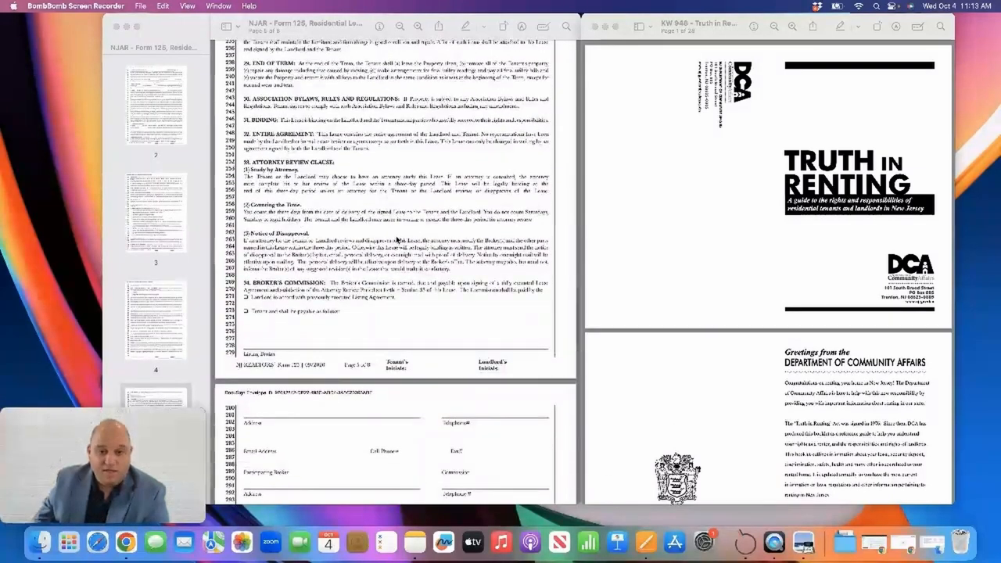
{"action": "scroll", "scroll_direction": "down", "scroll_amount": 3}
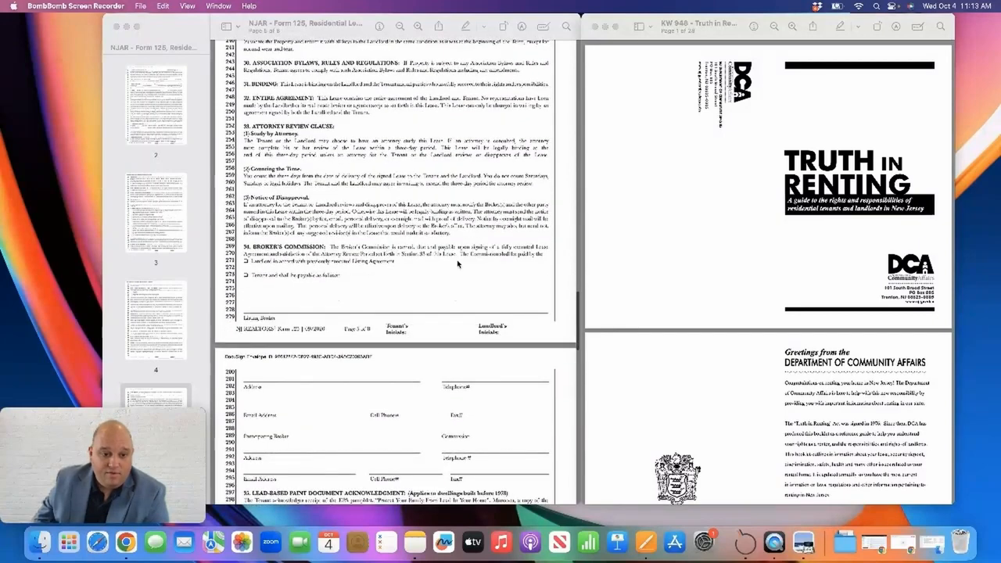
{"action": "scroll", "scroll_direction": "down", "scroll_amount": 3}
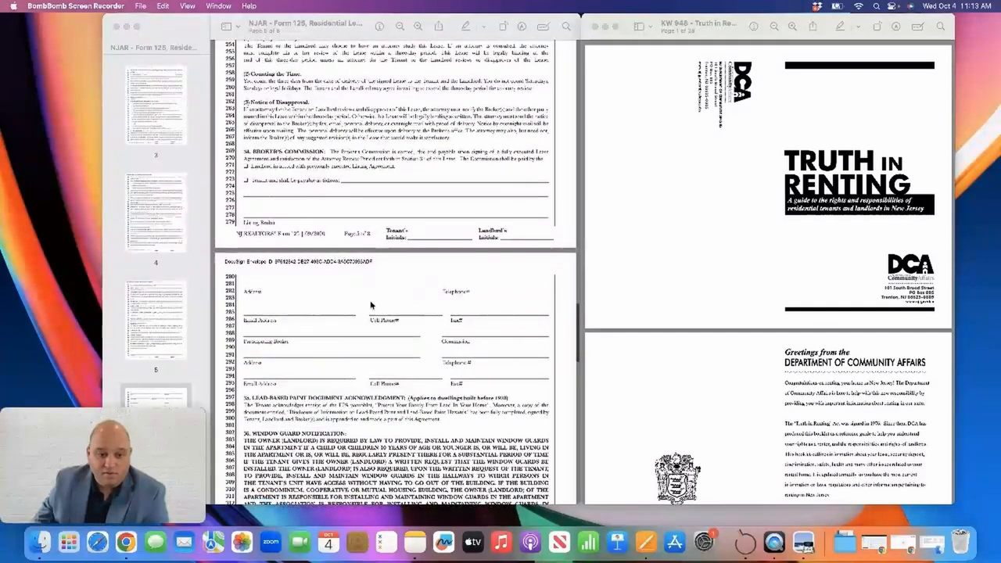
{"action": "scroll", "scroll_direction": "down", "scroll_amount": 3}
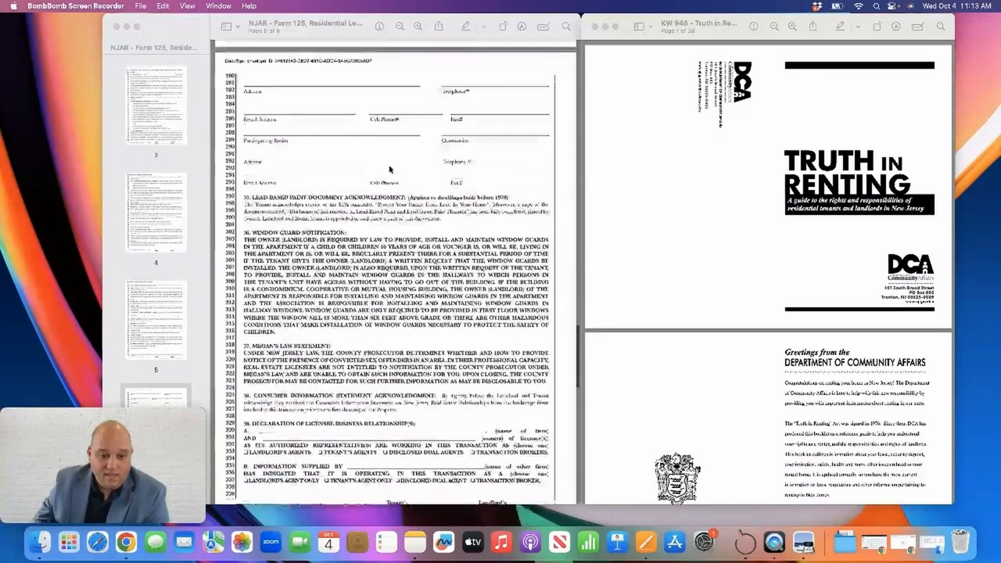
{"action": "scroll", "scroll_direction": "down", "scroll_amount": 3}
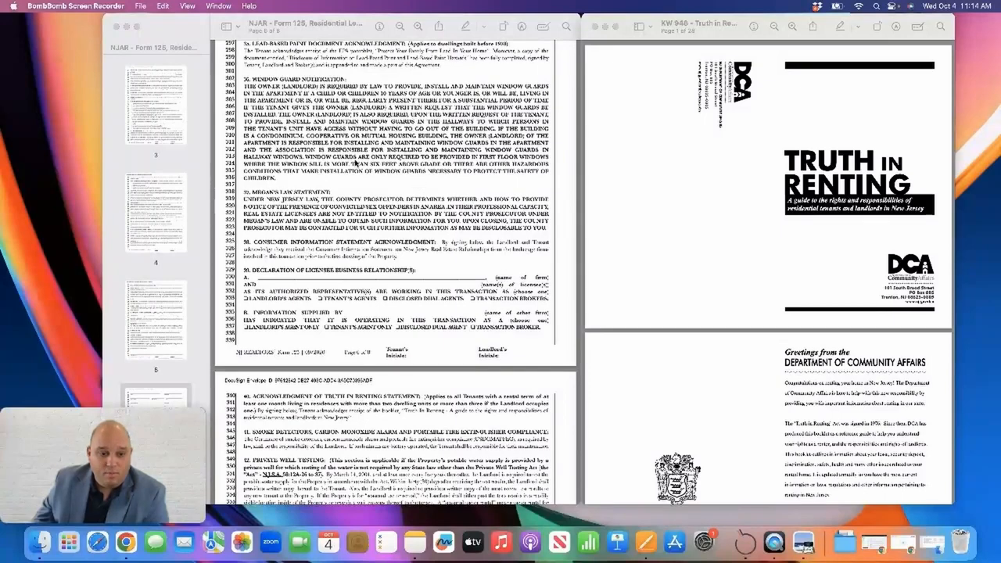
{"action": "scroll", "scroll_direction": "down", "scroll_amount": 3}
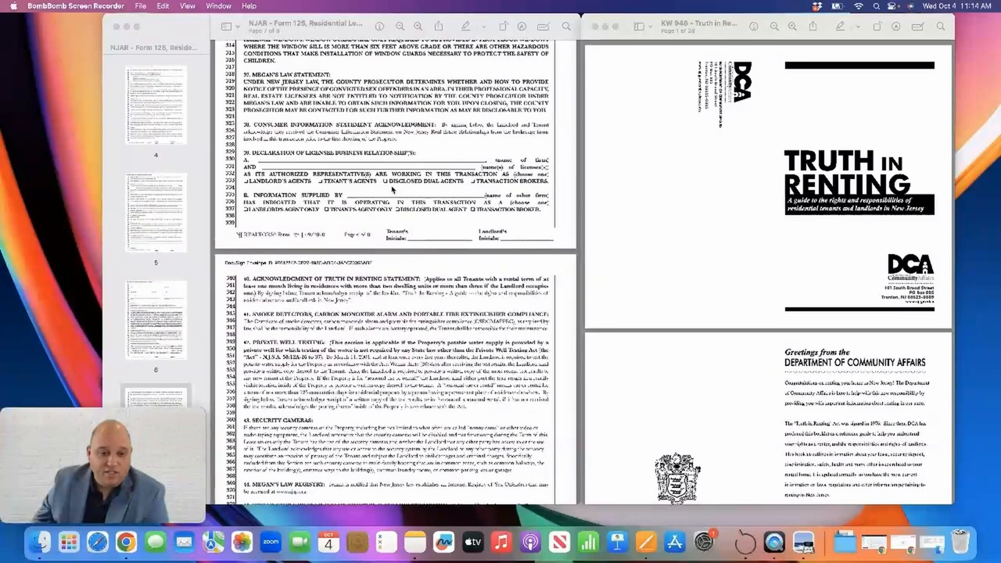
{"action": "scroll", "scroll_direction": "down", "scroll_amount": 3}
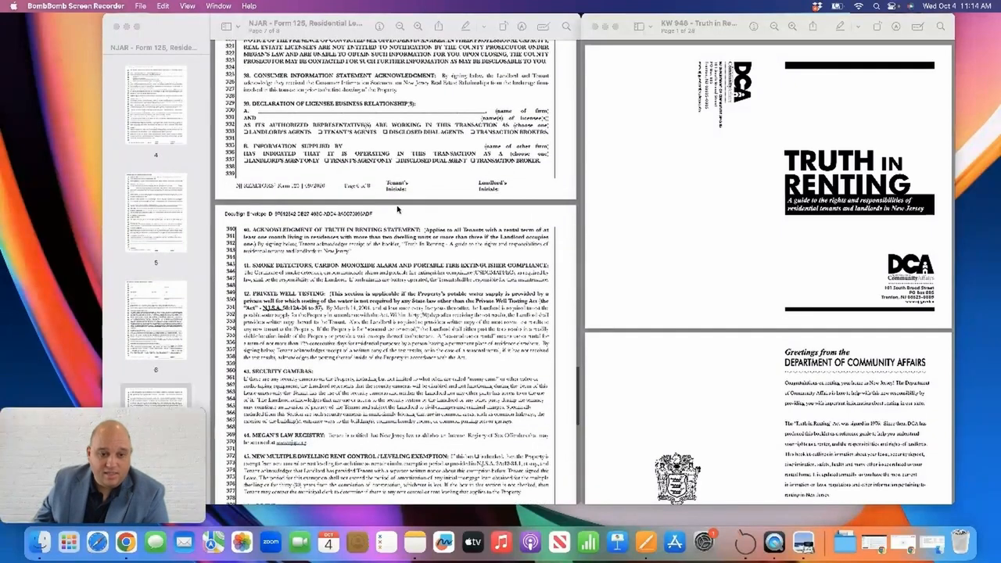
{"action": "scroll", "scroll_direction": "down", "scroll_amount": 3}
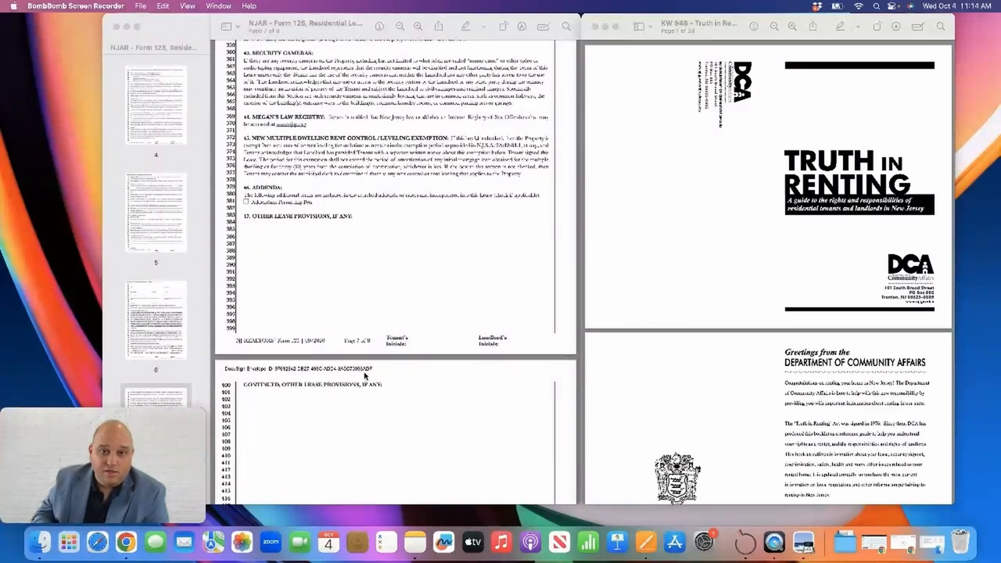
{"action": "mouse_move", "coordinate": [318, 262]}
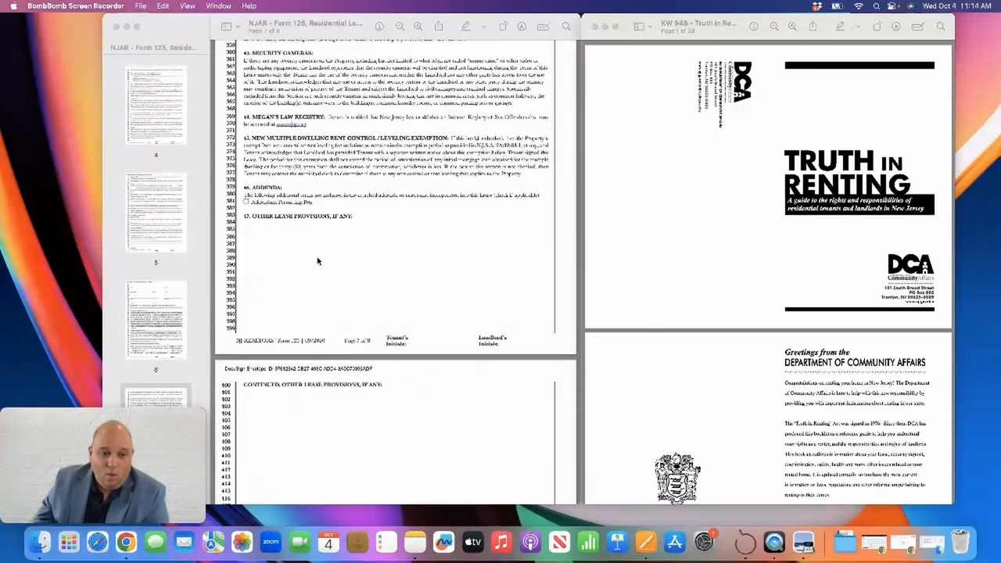
{"action": "mouse_move", "coordinate": [353, 292]}
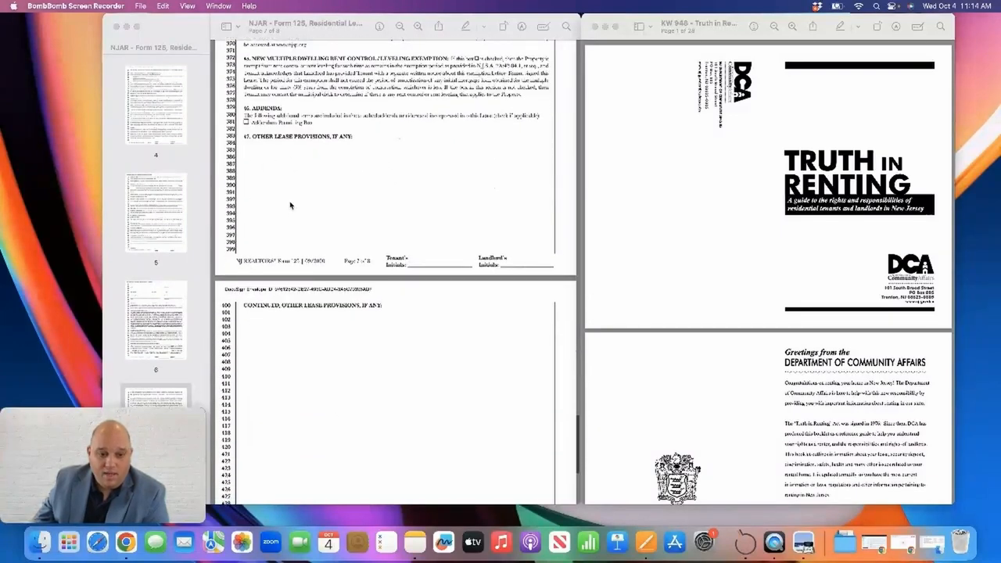
{"action": "scroll", "scroll_direction": "down", "scroll_amount": 3}
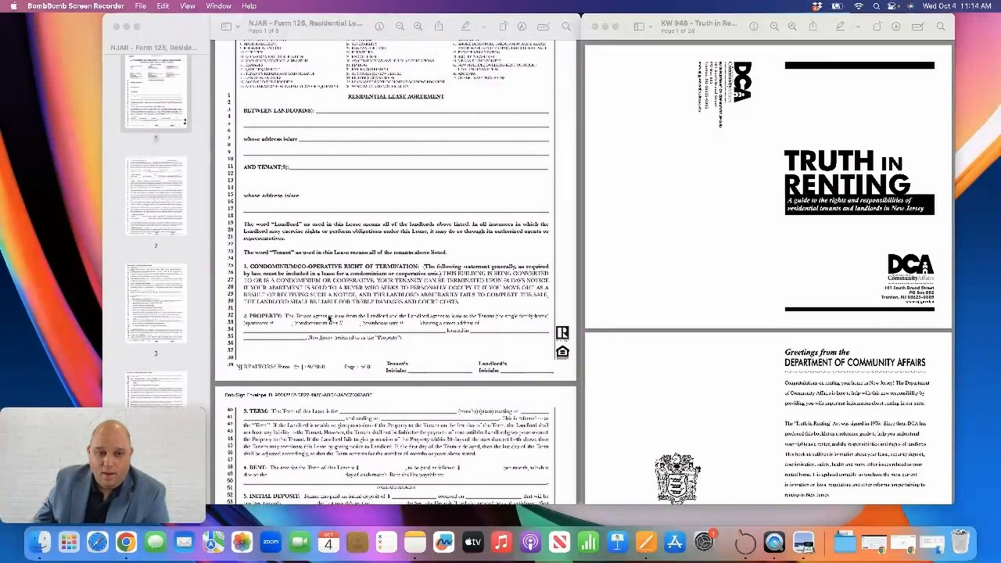
{"action": "mouse_move", "coordinate": [450, 197]}
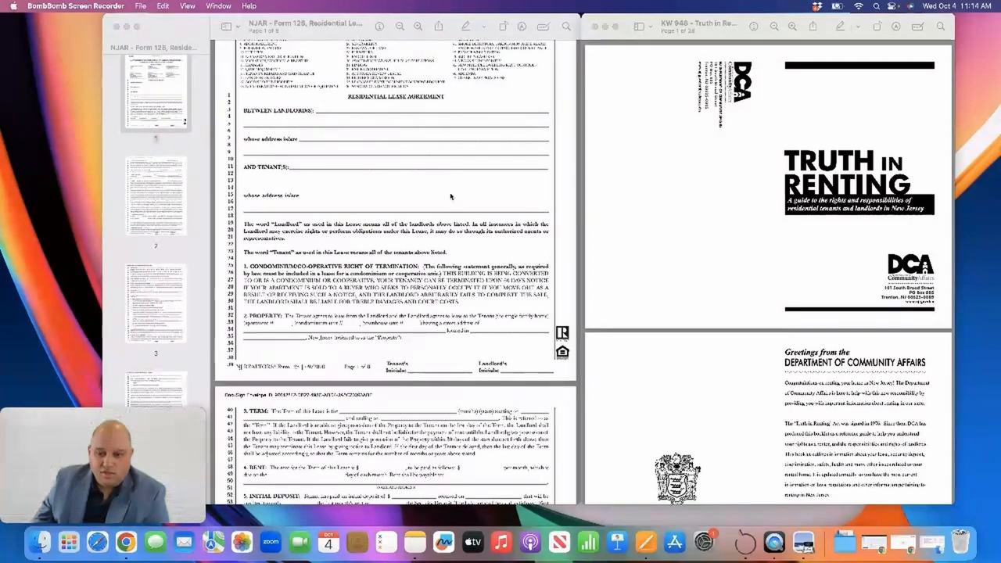
{"action": "mouse_move", "coordinate": [904, 188]}
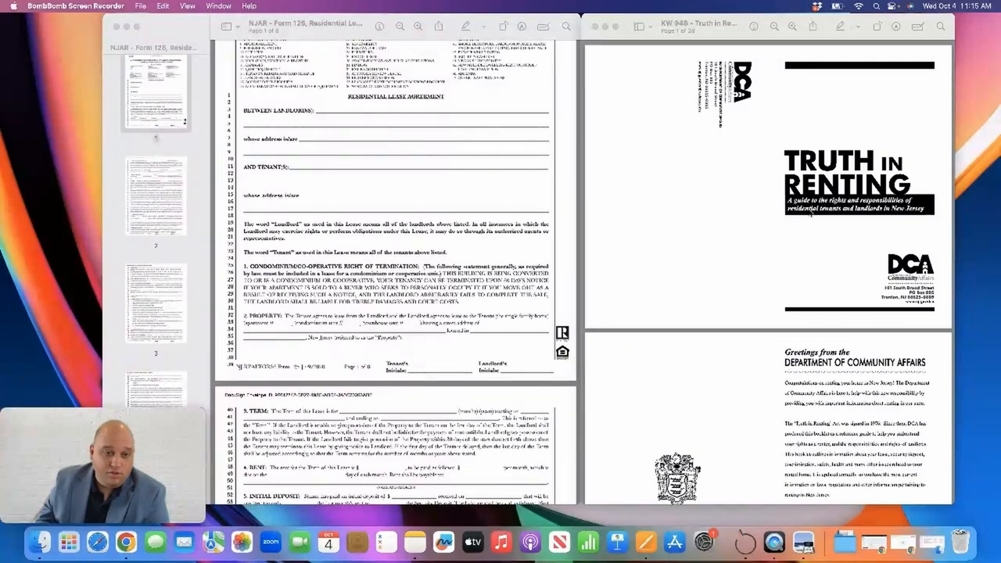
{"action": "mouse_move", "coordinate": [661, 244]}
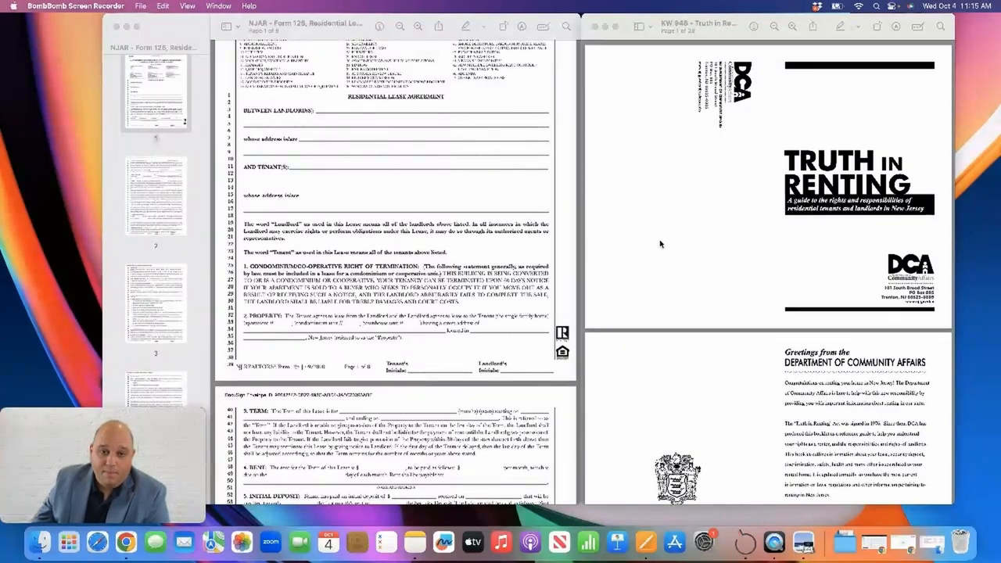
{"action": "mouse_move", "coordinate": [733, 290]}
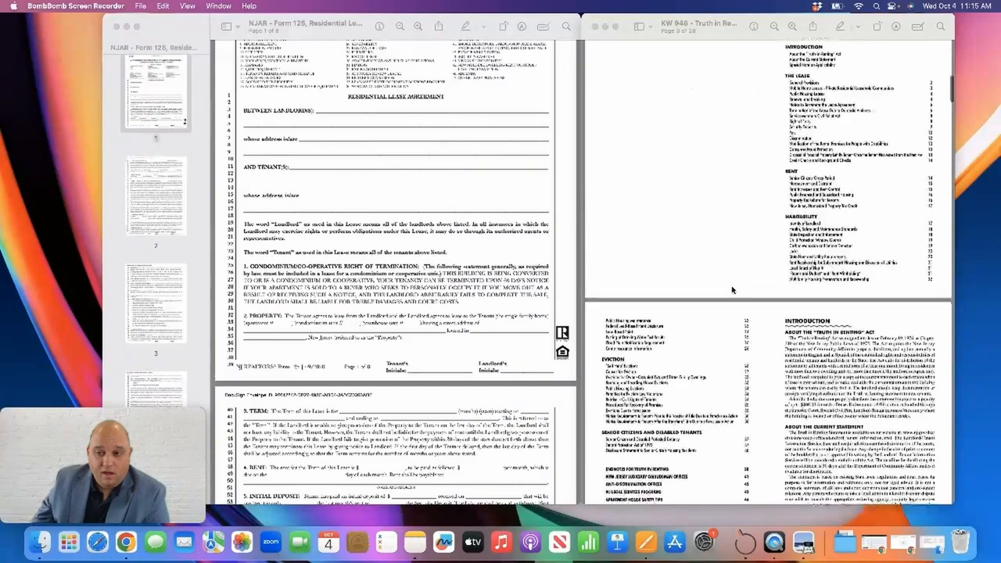
{"action": "scroll", "scroll_direction": "down", "scroll_amount": 3}
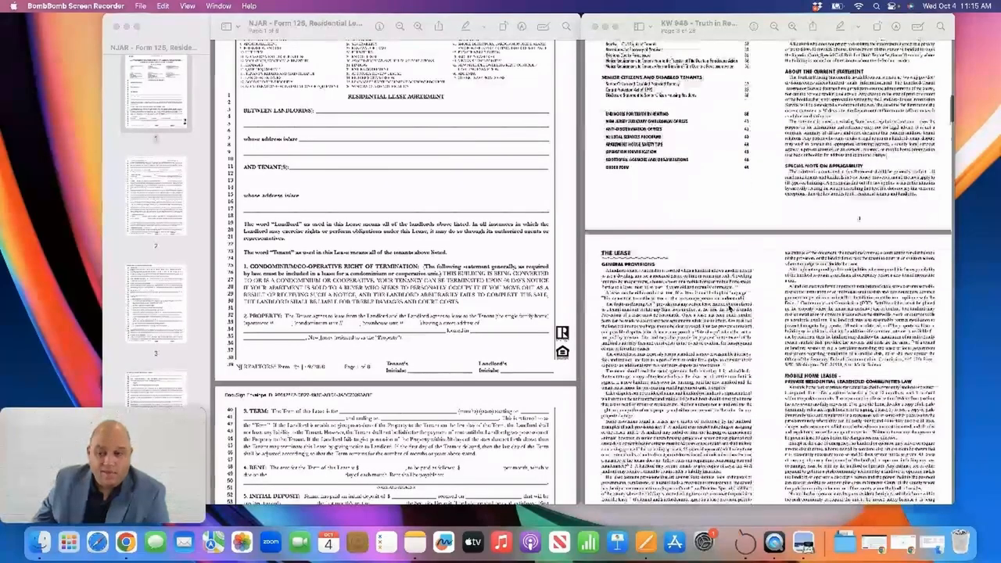
{"action": "scroll", "scroll_direction": "down", "scroll_amount": 3}
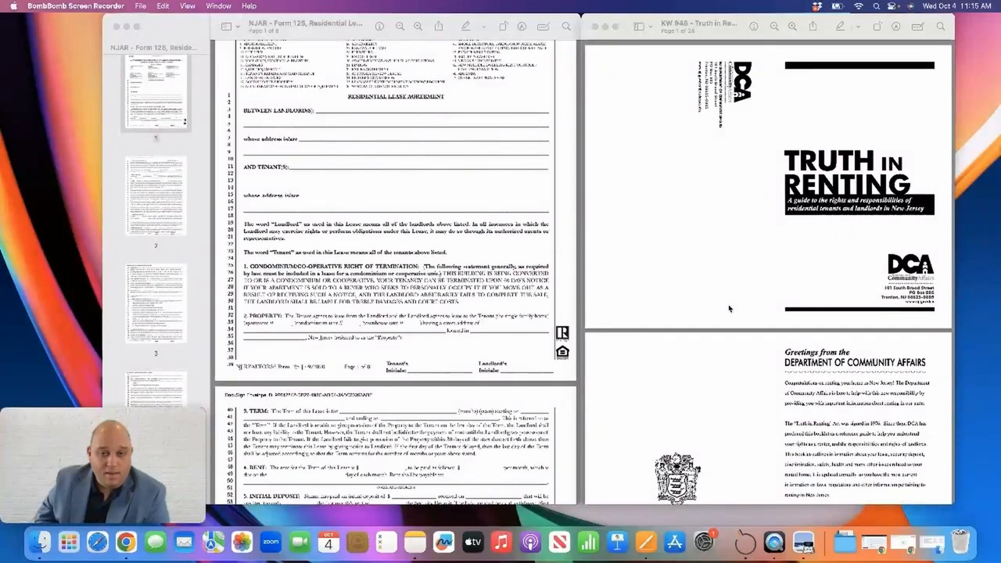
{"action": "mouse_move", "coordinate": [725, 304]}
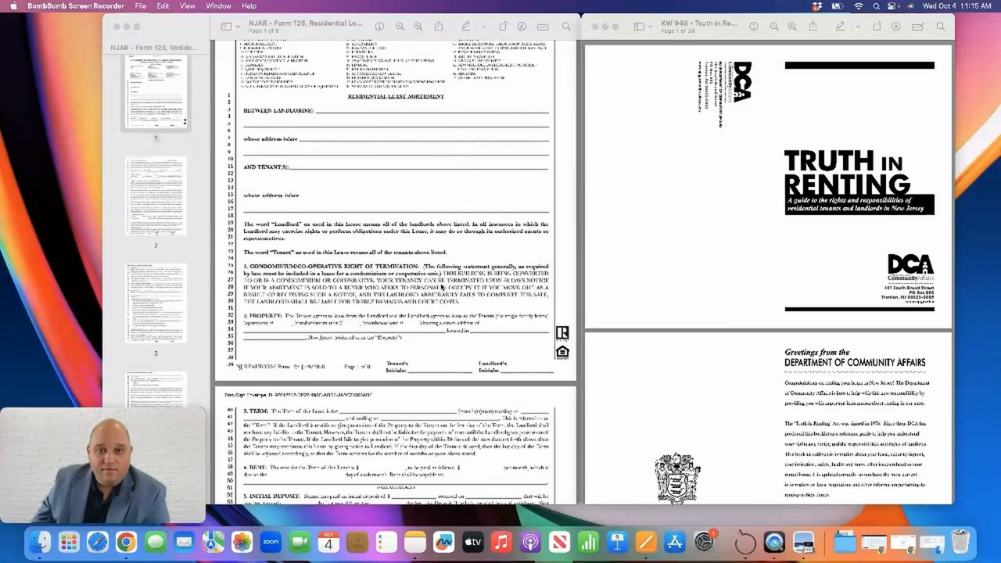
{"action": "mouse_move", "coordinate": [196, 401]}
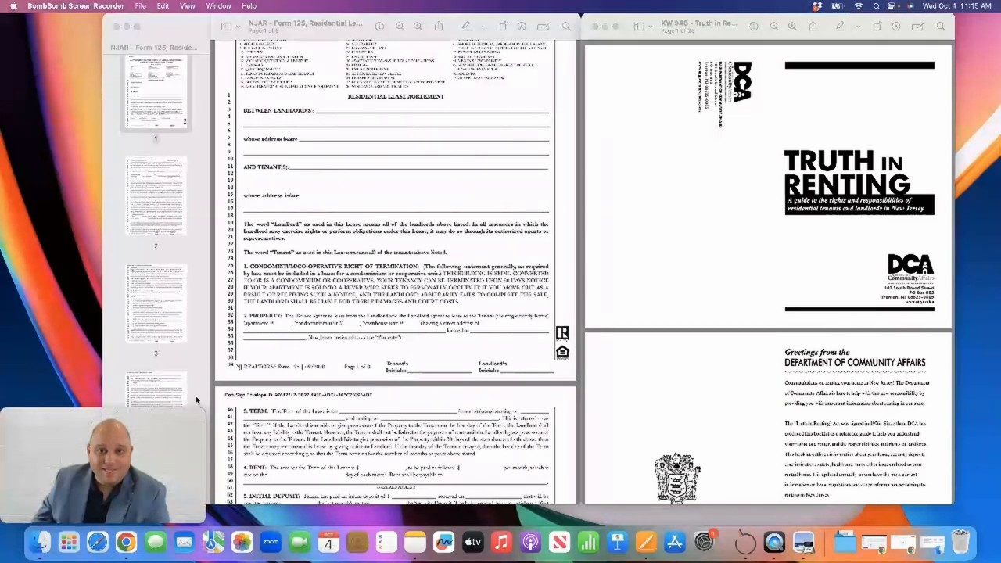